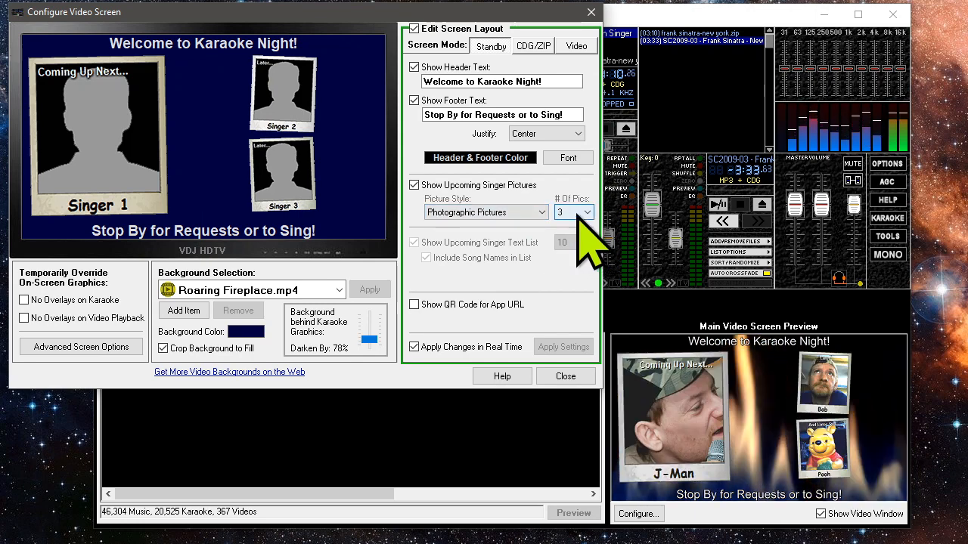
Step: Set # Of Pics to 2, try text list counts, then uncheck Show Upcoming Singer Text List
left_click(414, 242)
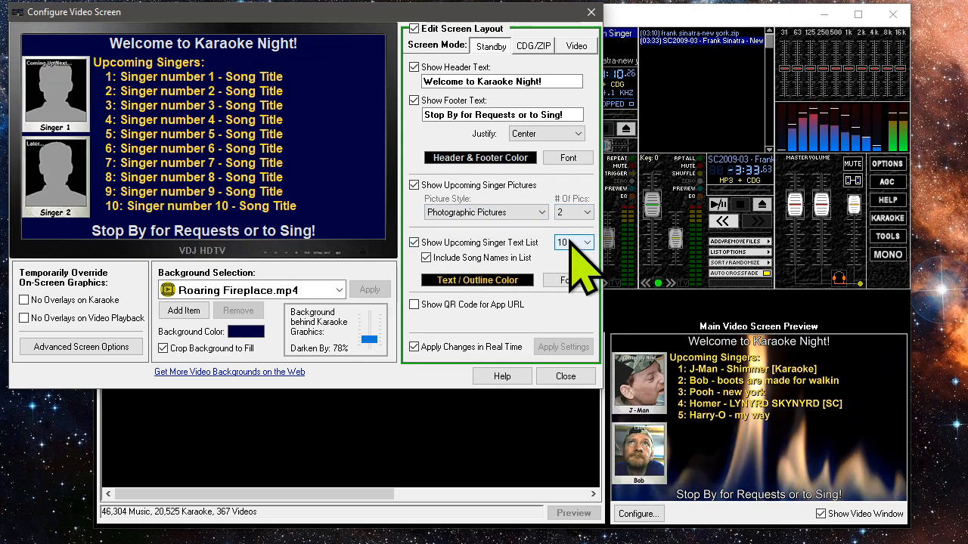
left_click(584, 242)
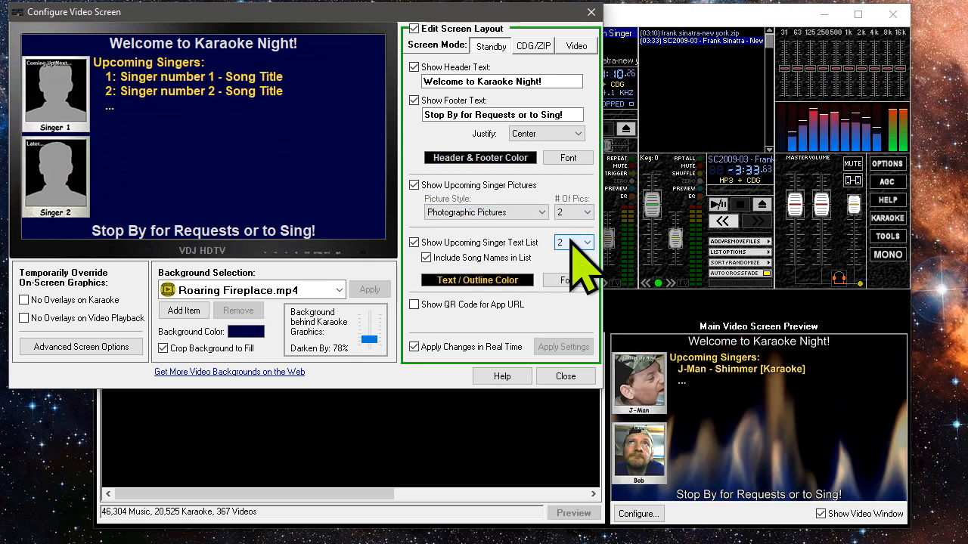
left_click(573, 242)
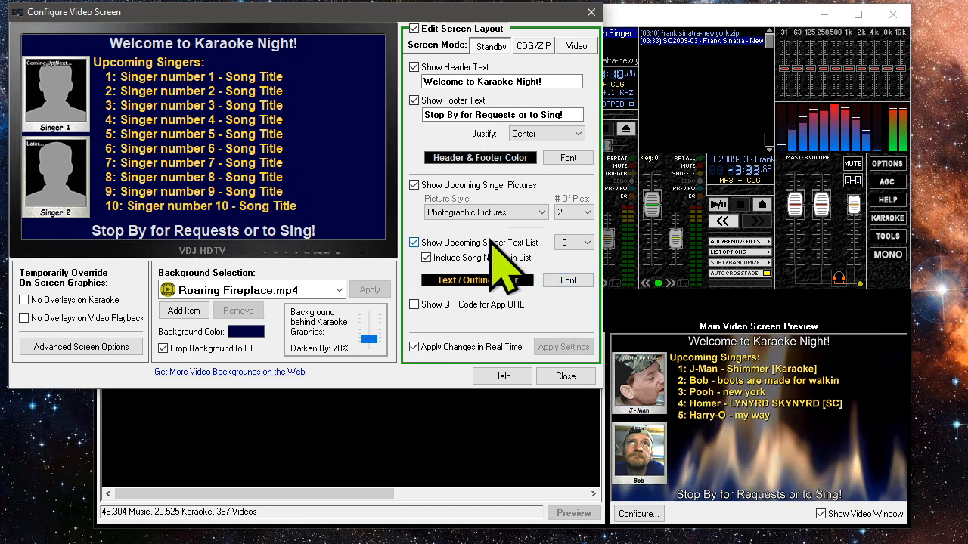
left_click(414, 242)
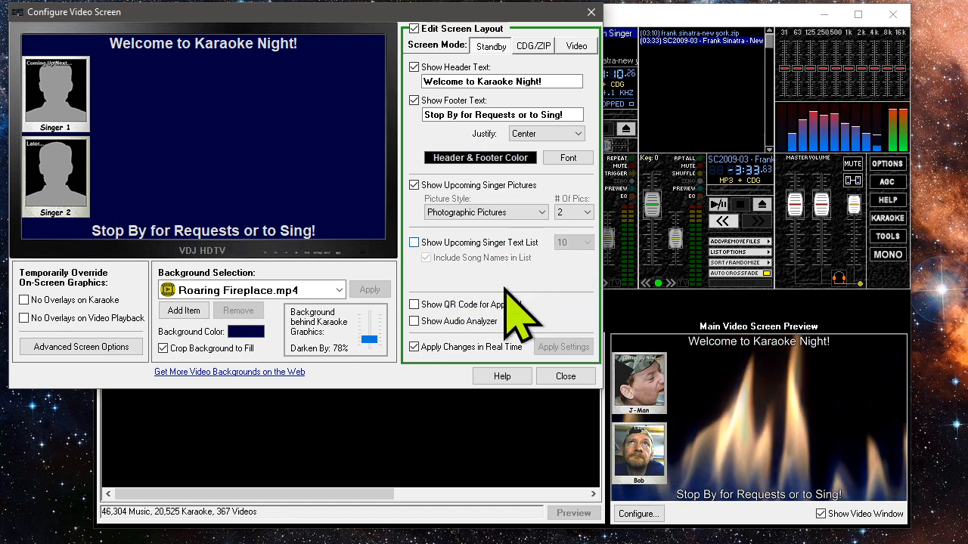